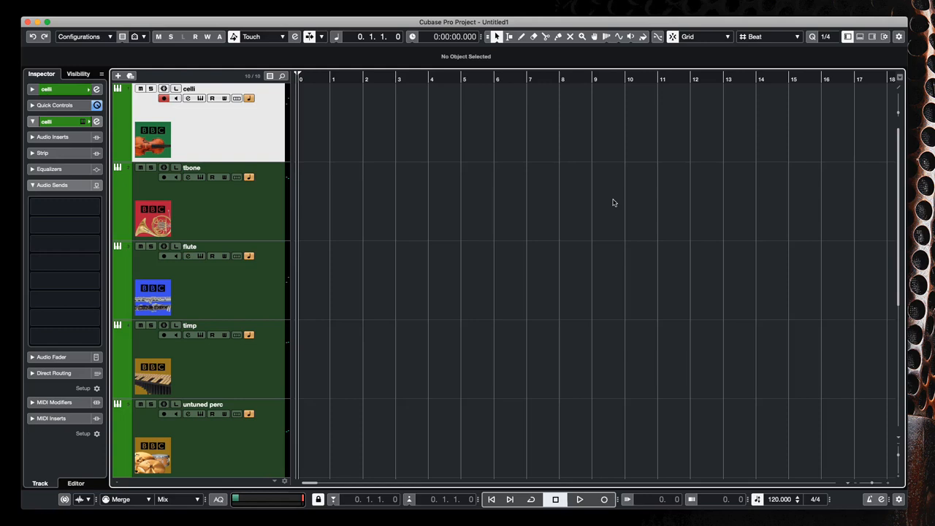
mouse_move(199, 124)
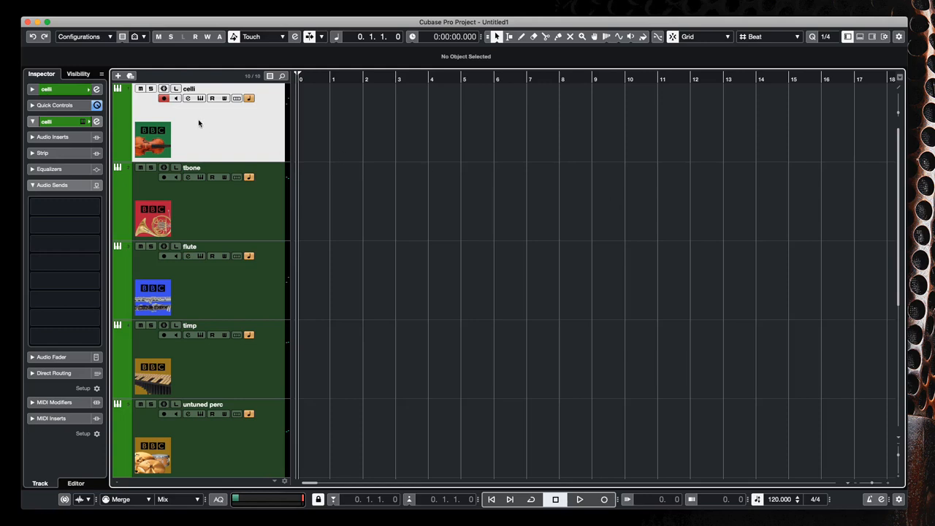
click(241, 214)
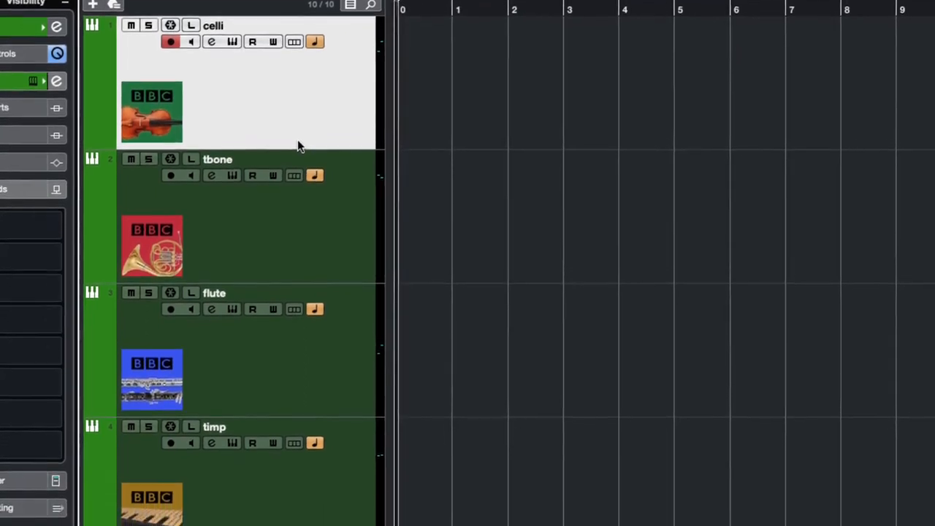
scroll(down, 3)
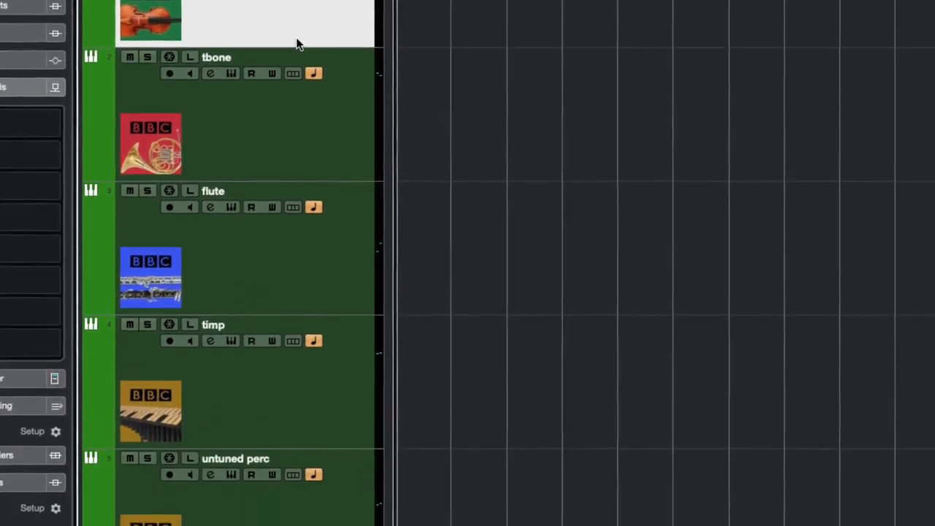
scroll(down, 3)
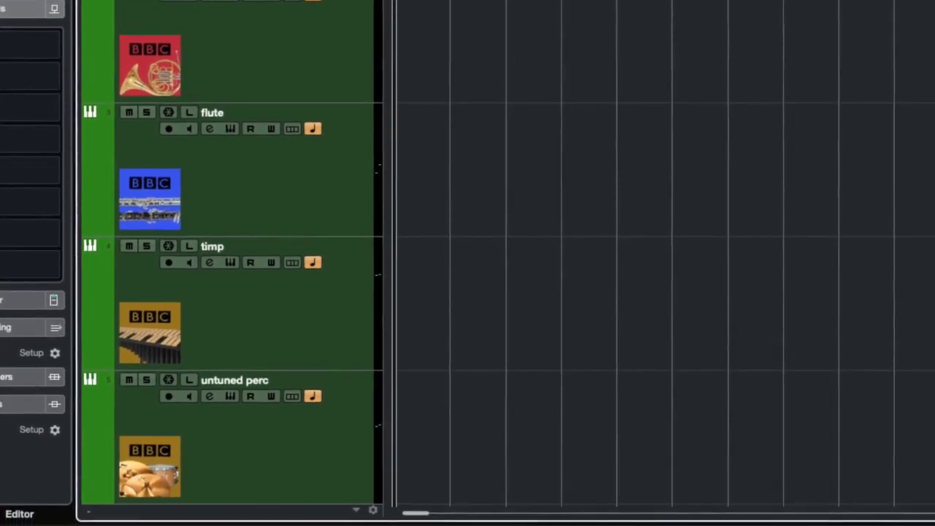